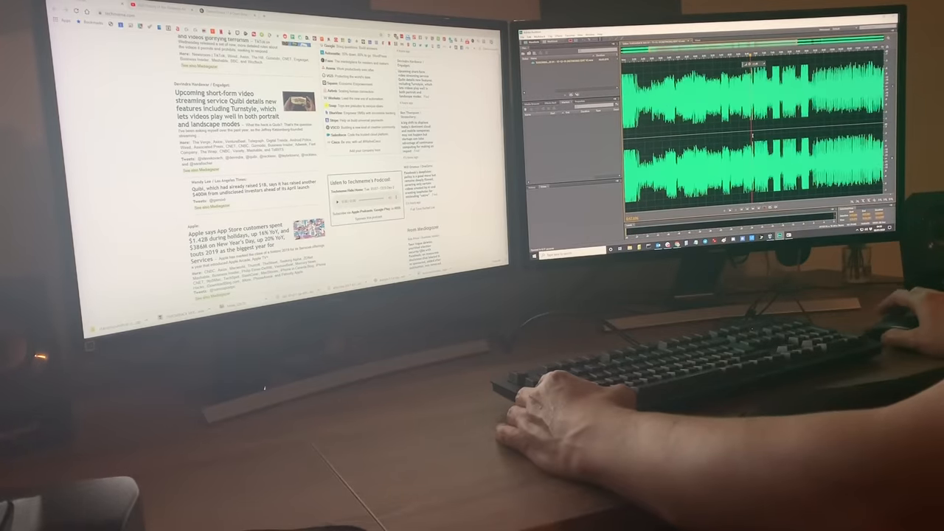
Open the Windows Start menu over Adobe Audition to show the app list.
{"action": "left_click", "coordinate": [530, 256]}
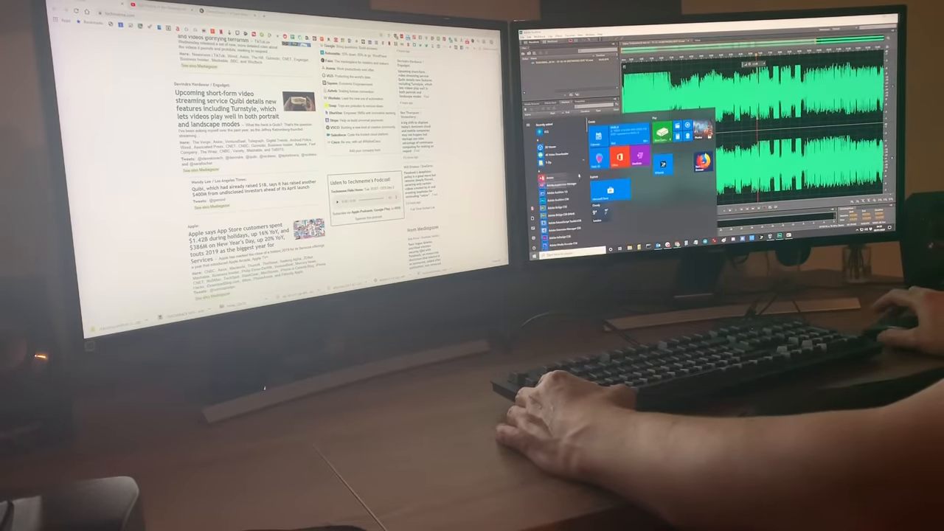